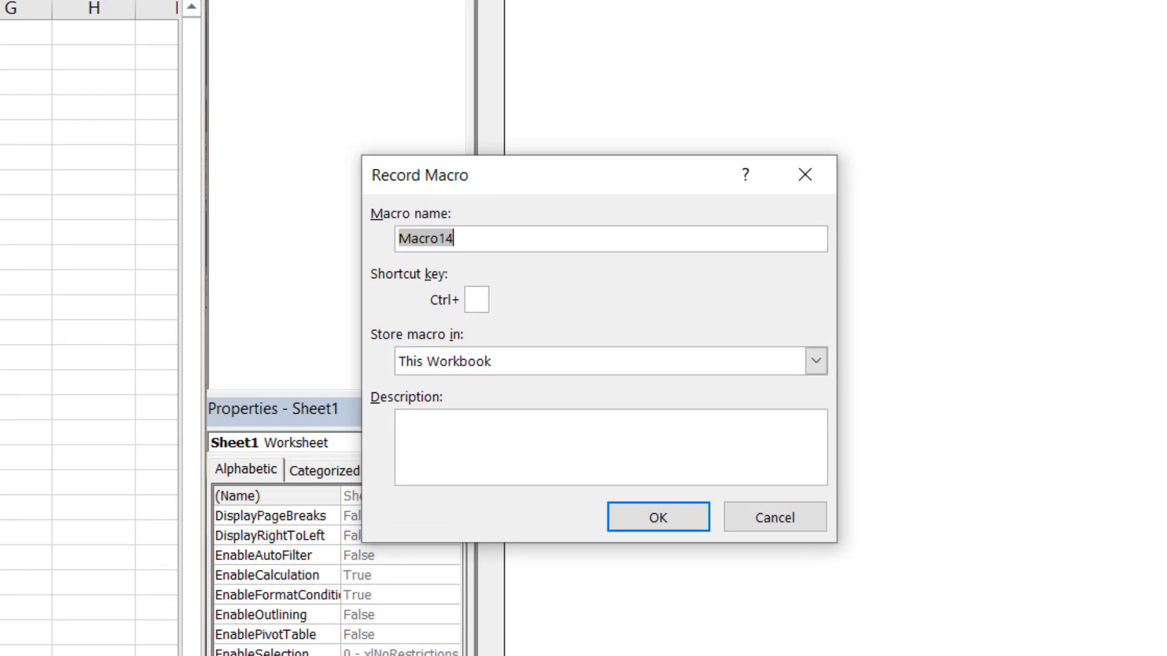
# Rename the new macro to MacroRecorder, stored in This Workbook.
pyautogui.press('Backspace')
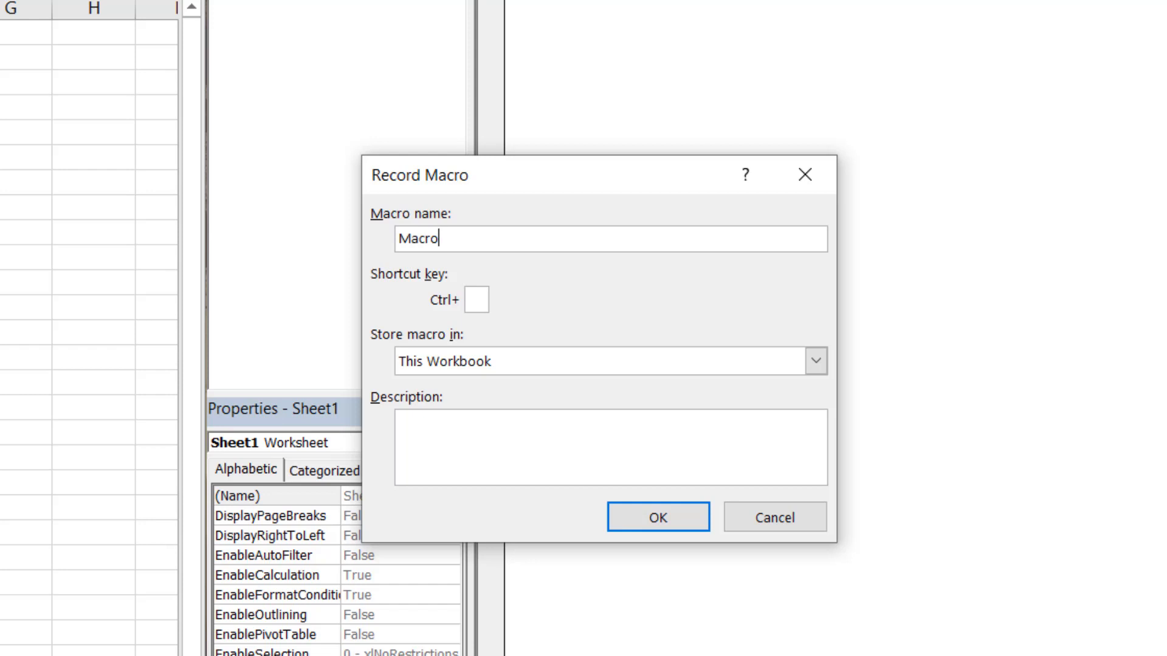
pyautogui.write('Recorder')
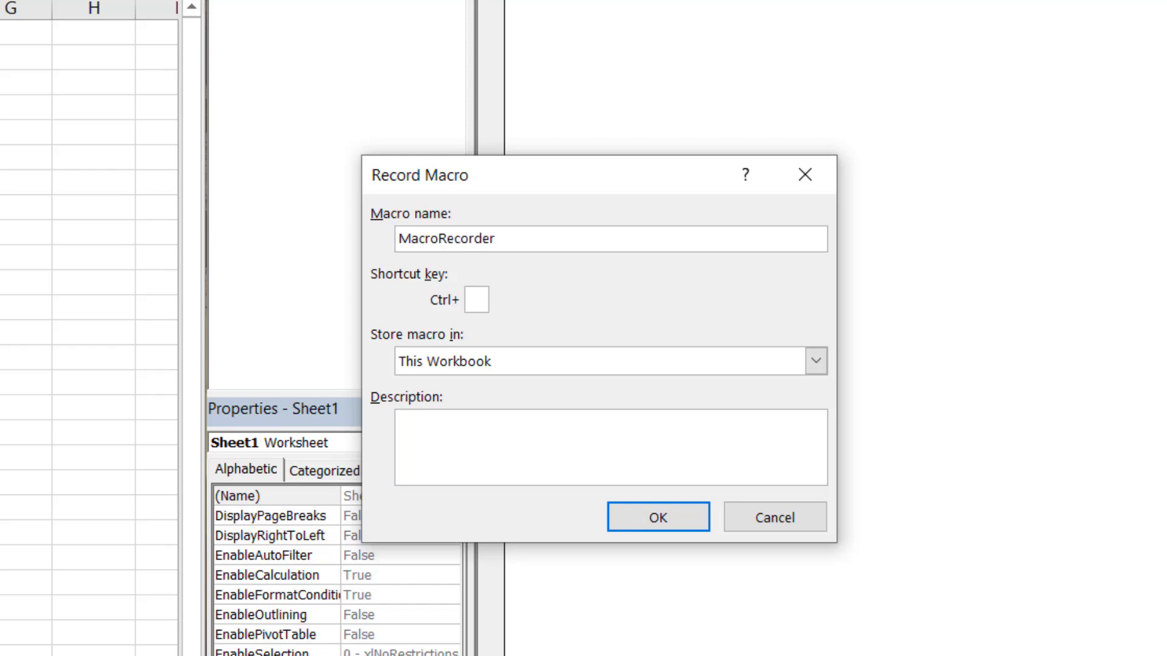
pyautogui.click(610, 239)
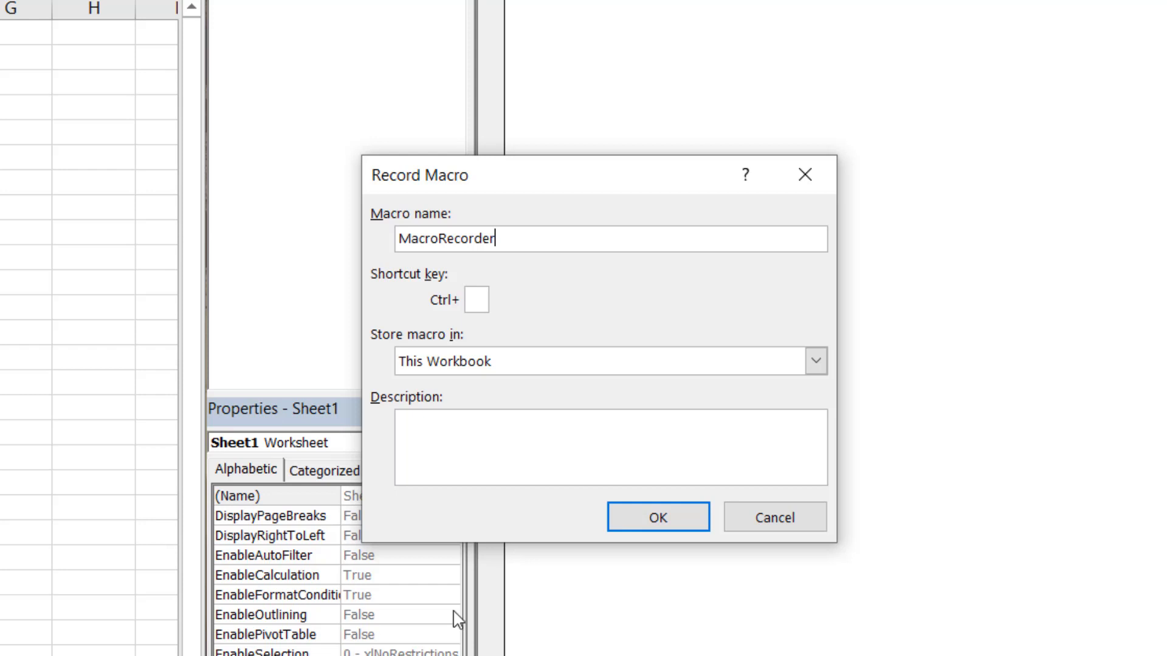
# Start recording MacroRecorder and view Module1's code in the VBA editor.
pyautogui.click(657, 517)
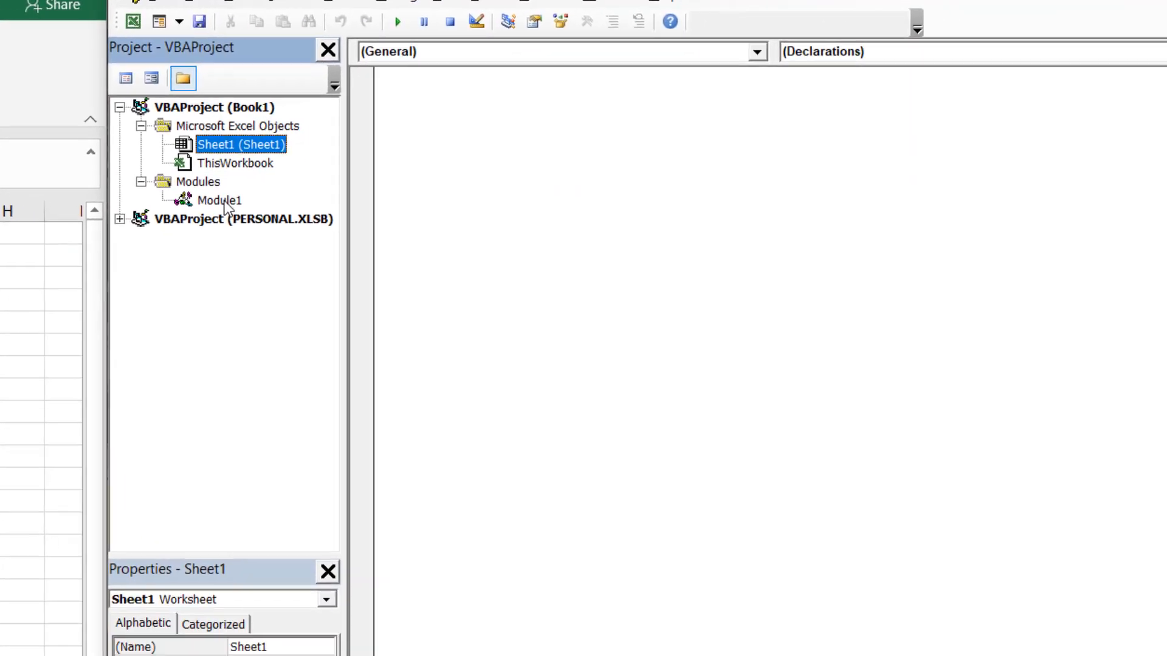
pyautogui.doubleClick(218, 199)
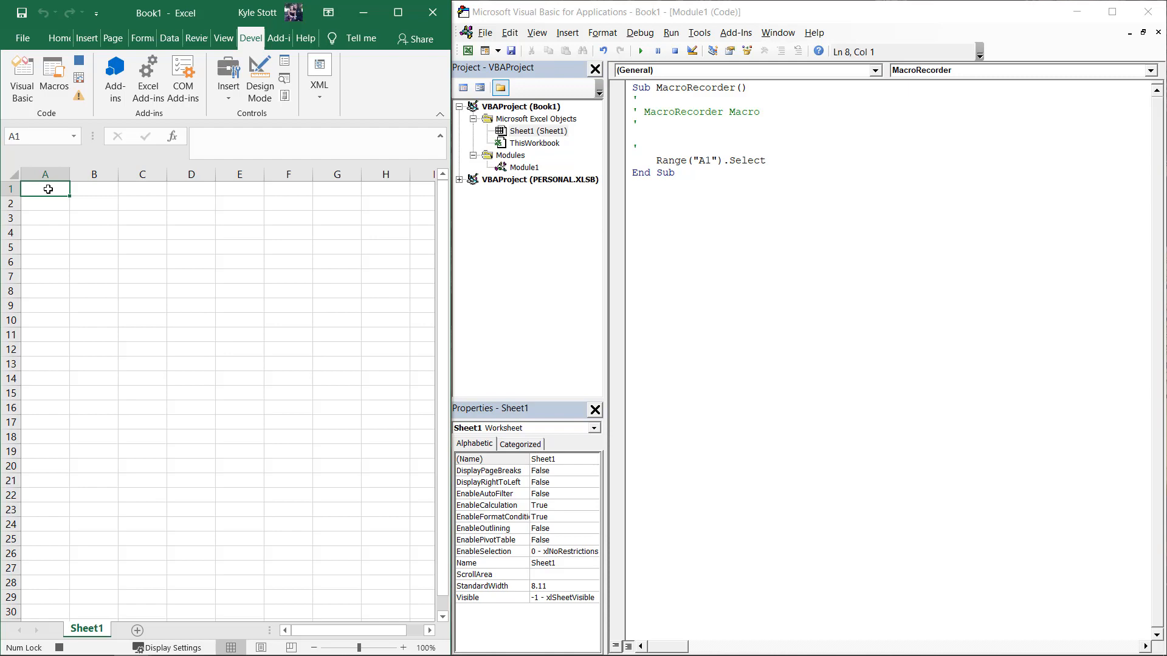
# Enter 'Hello World' into cell A1 while recording.
pyautogui.write('Hello World"')
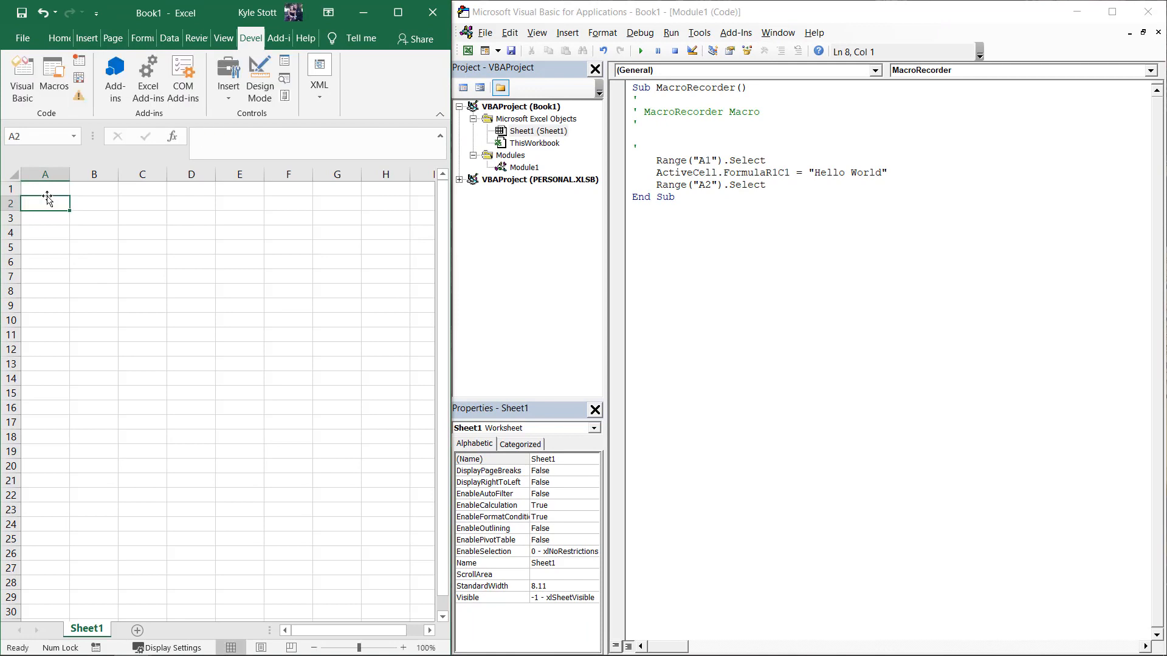
# Run the MacroRecorder sub from the VBA editor toolbar.
pyautogui.click(640, 51)
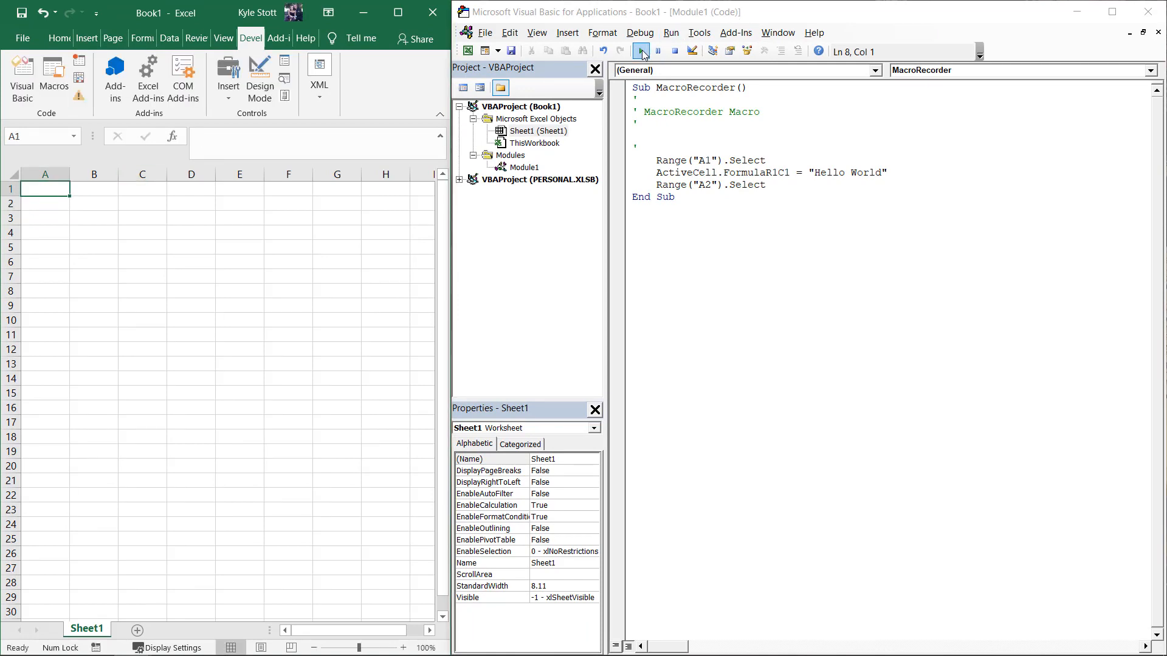